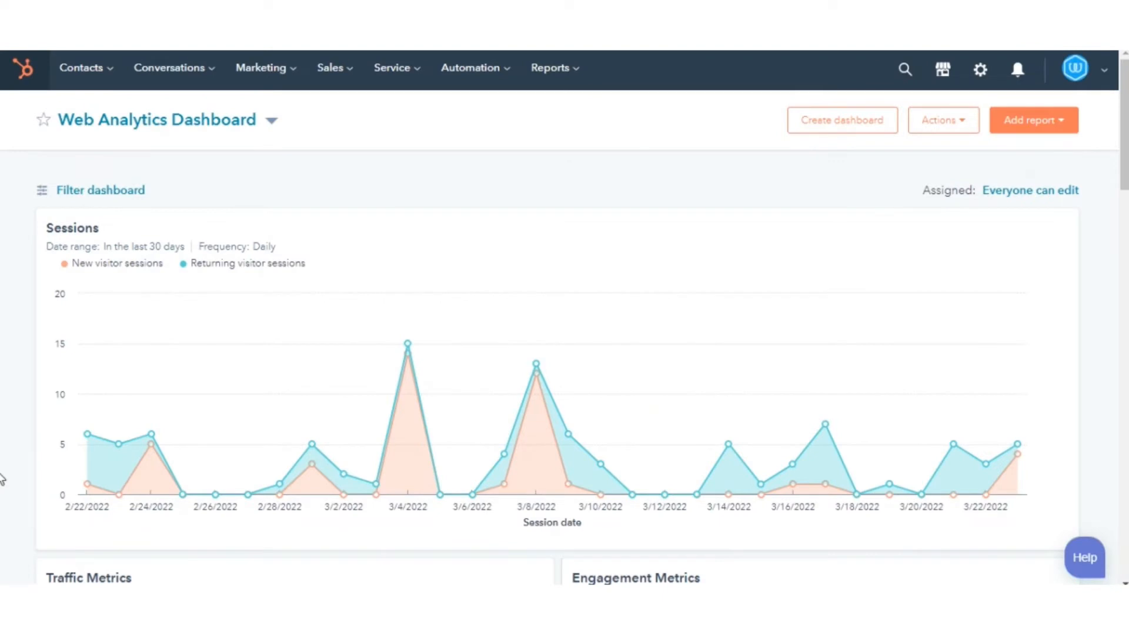
{"action": "mouse_move", "coordinate": [269, 101]}
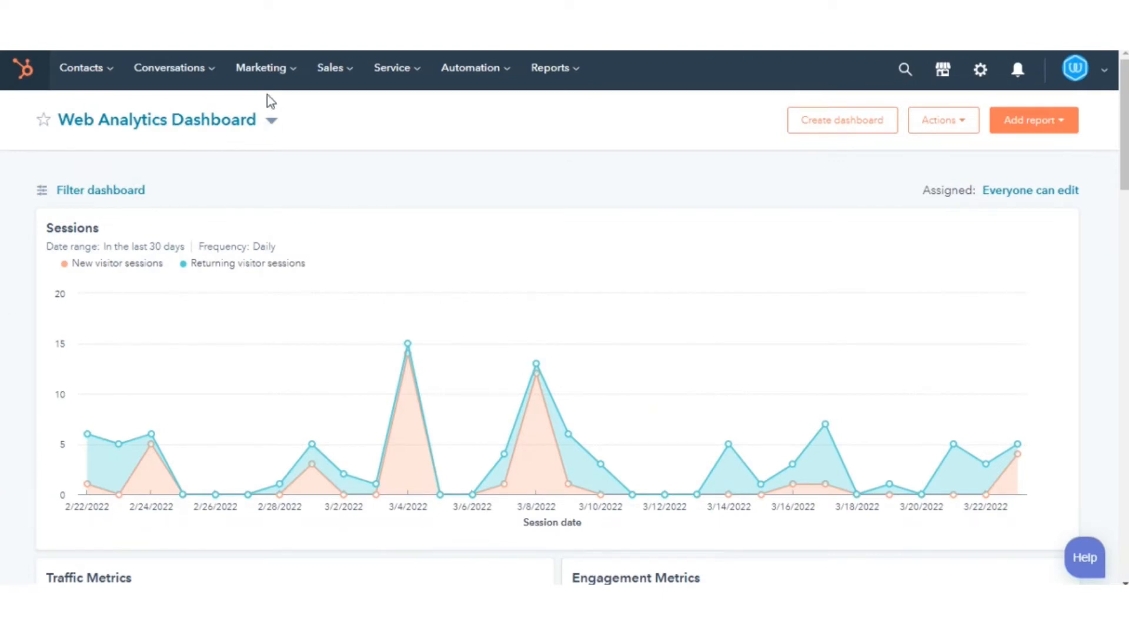
- Show the embed code for the 'Click here for Demo' CTA from the CTAs list's Actions menu
{"action": "left_click", "coordinate": [261, 68]}
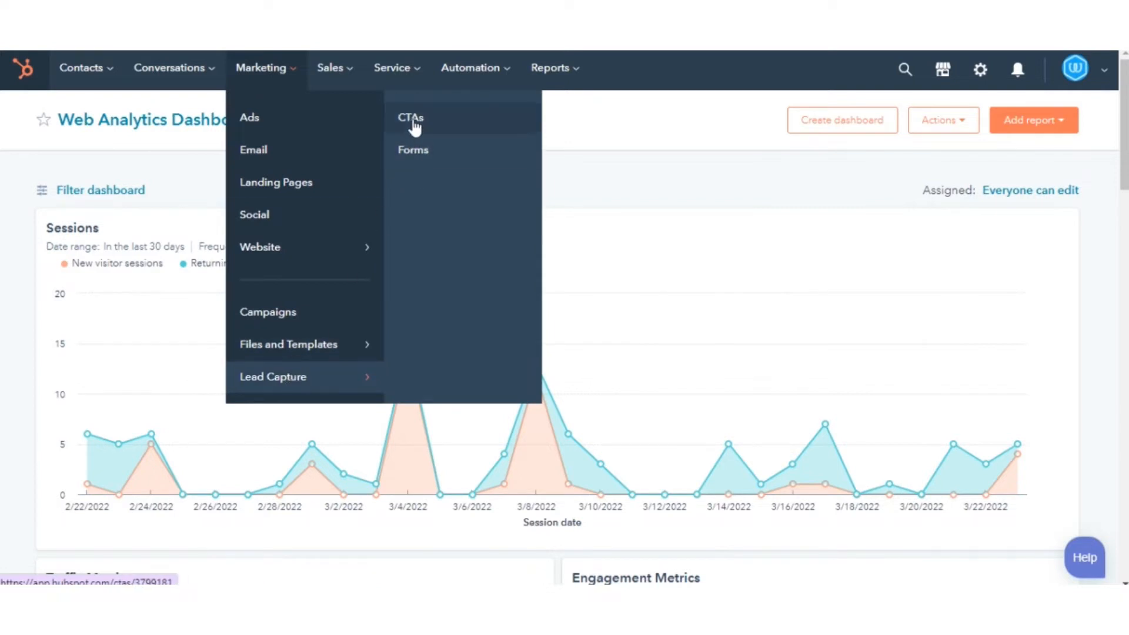
{"action": "left_click", "coordinate": [411, 117]}
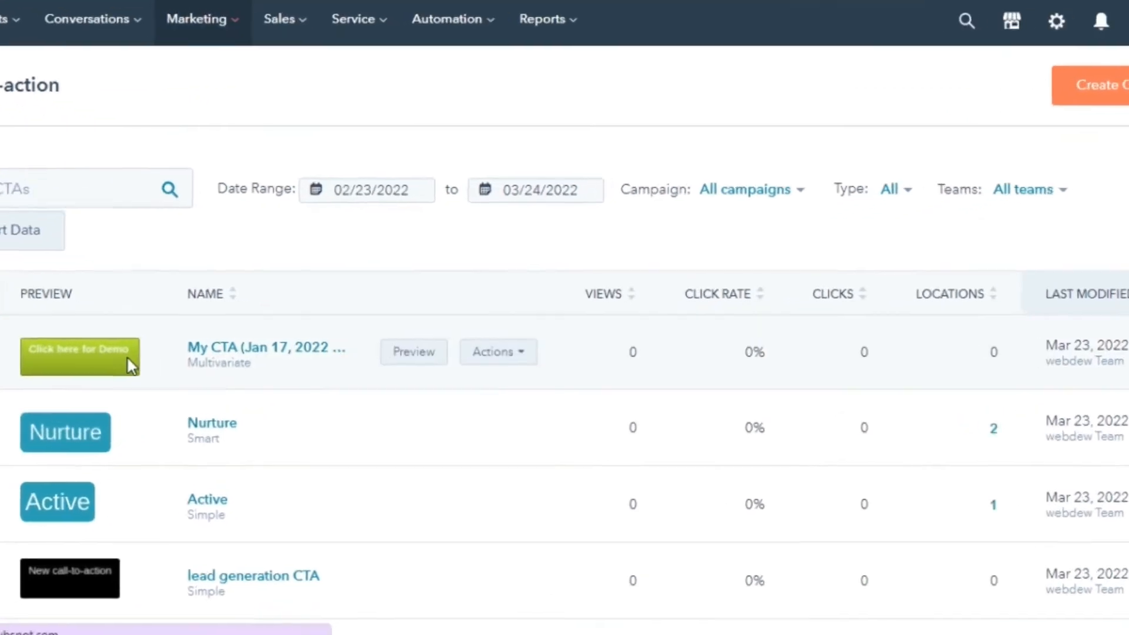
{"action": "left_click", "coordinate": [498, 352]}
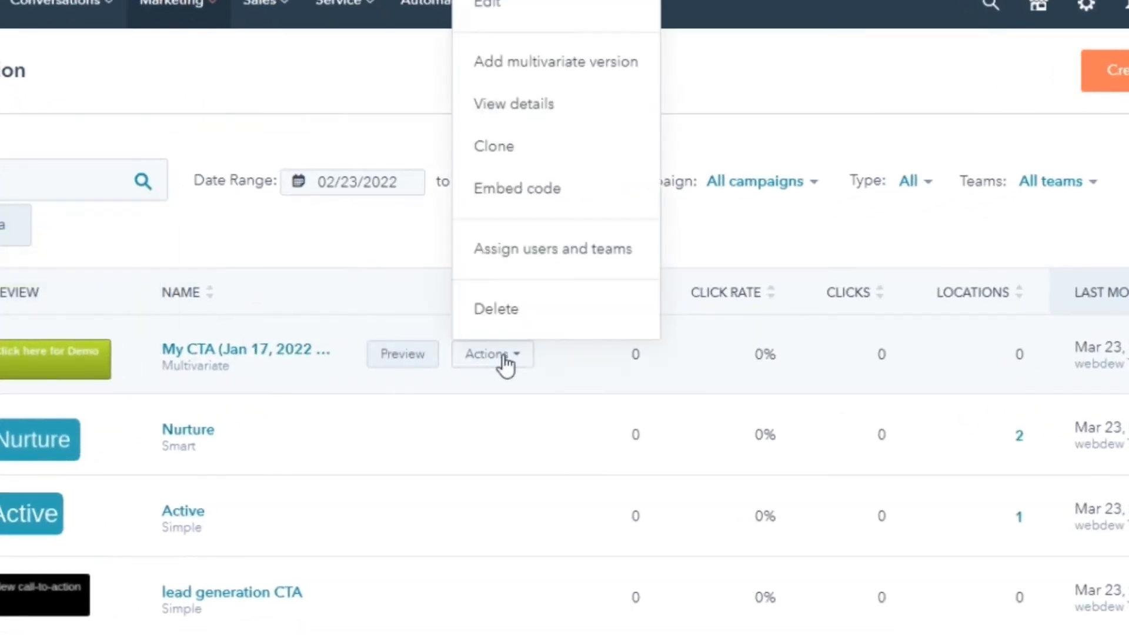
{"action": "mouse_move", "coordinate": [492, 197]}
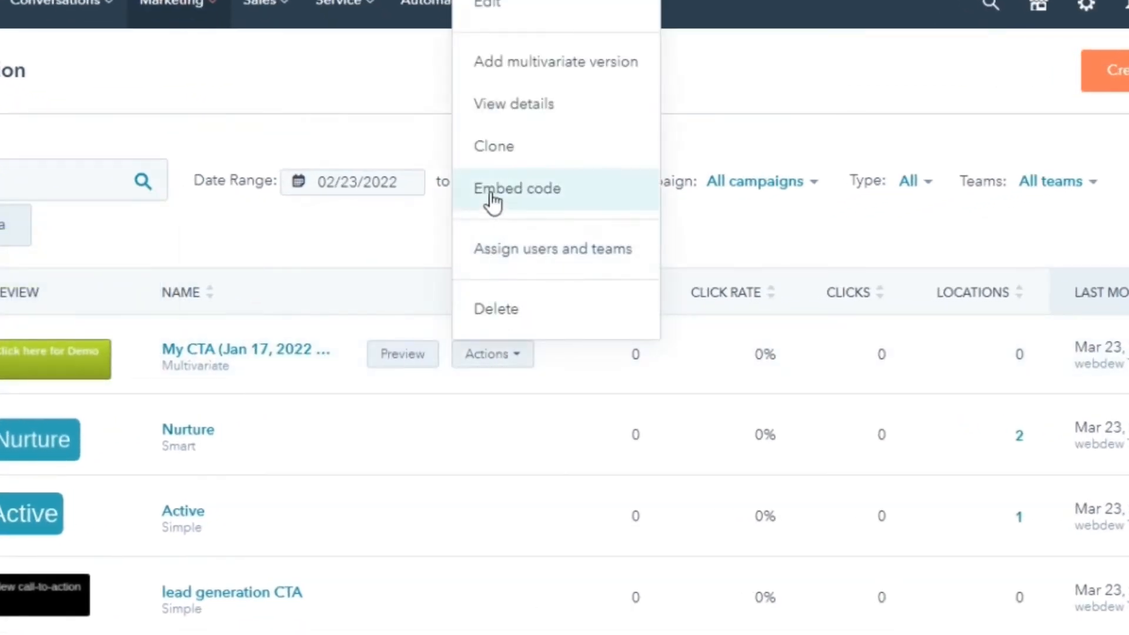
{"action": "left_click", "coordinate": [516, 188]}
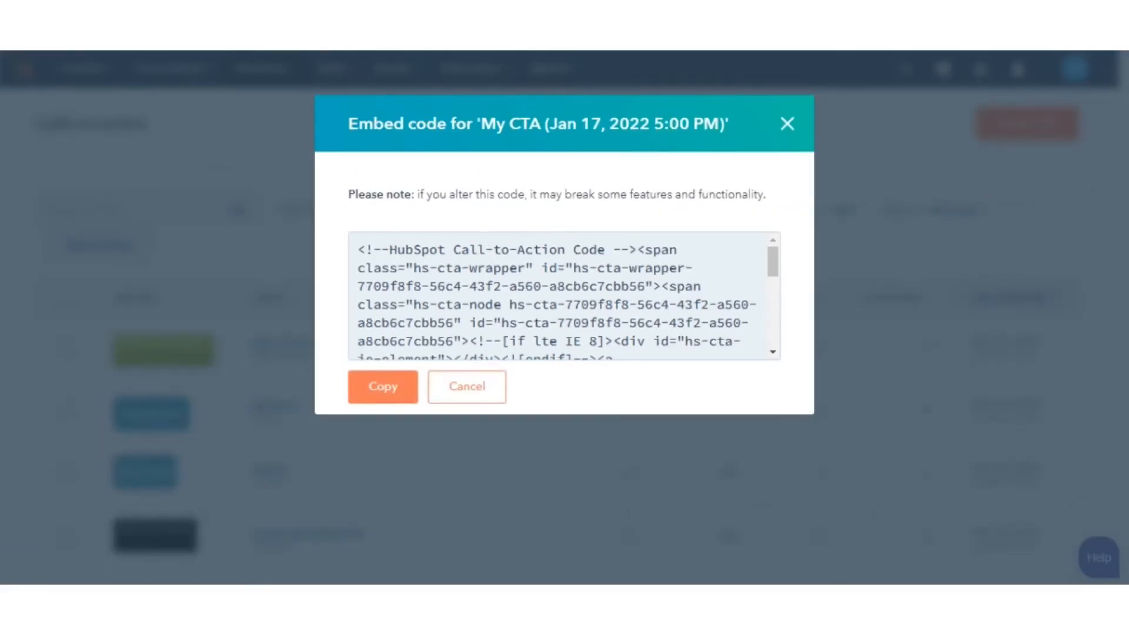
- Copy the CTA embed code from the dialog
{"action": "left_click", "coordinate": [787, 124]}
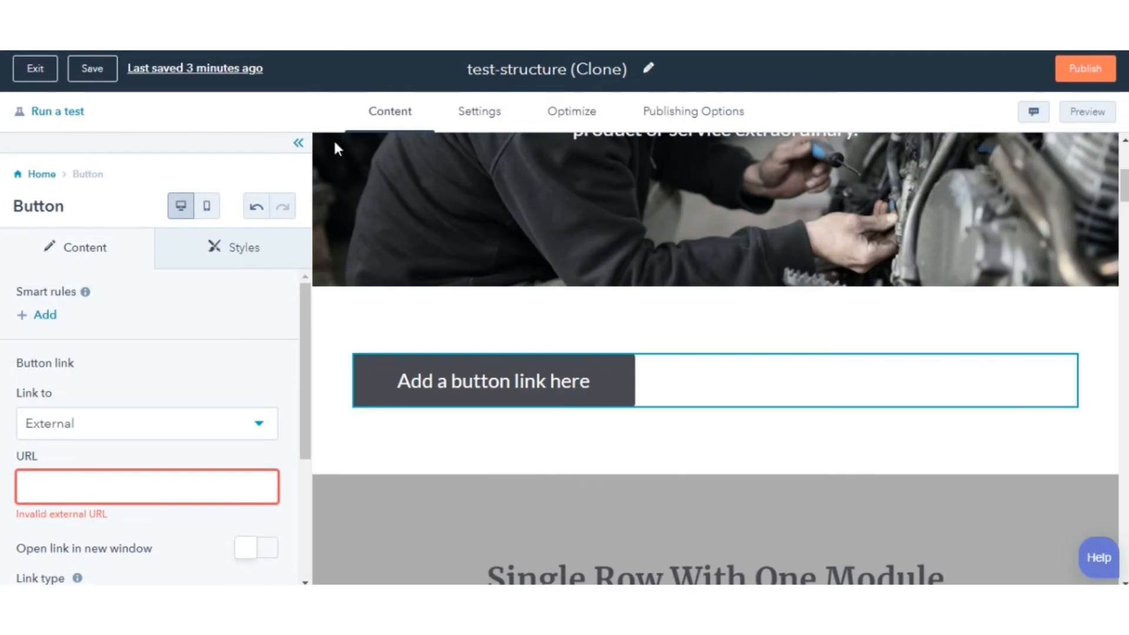
- Paste the CTA embed code into the Button link URL so 'Click here for Demo' appears
{"action": "left_click", "coordinate": [147, 486]}
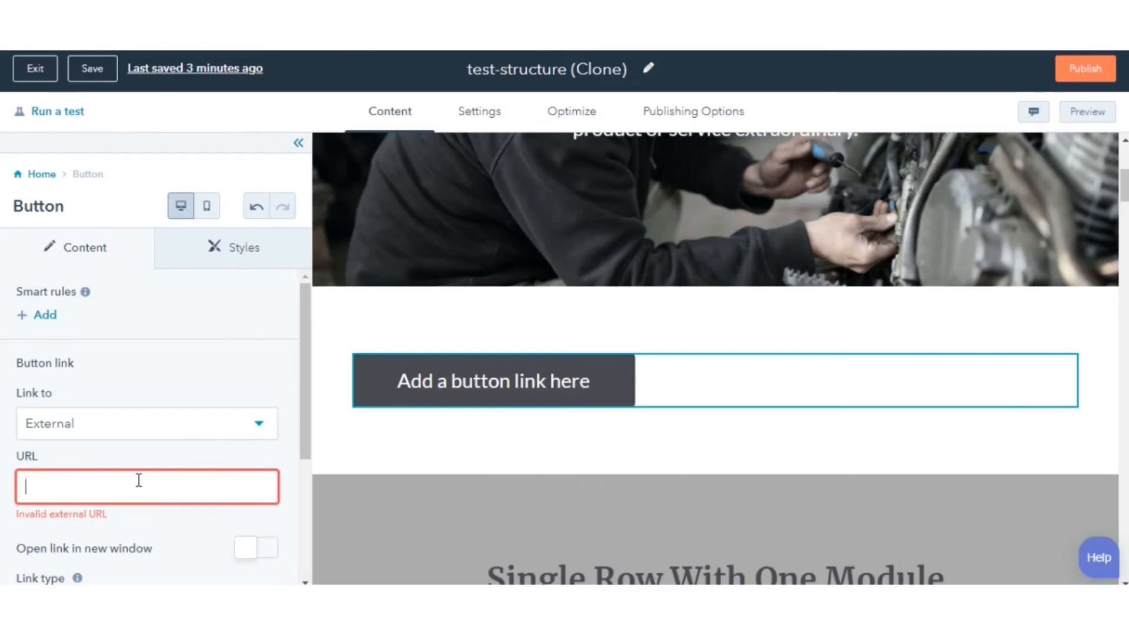
{"action": "type", "text": "<!-- end HubSpot Call-to-Action Code -->"}
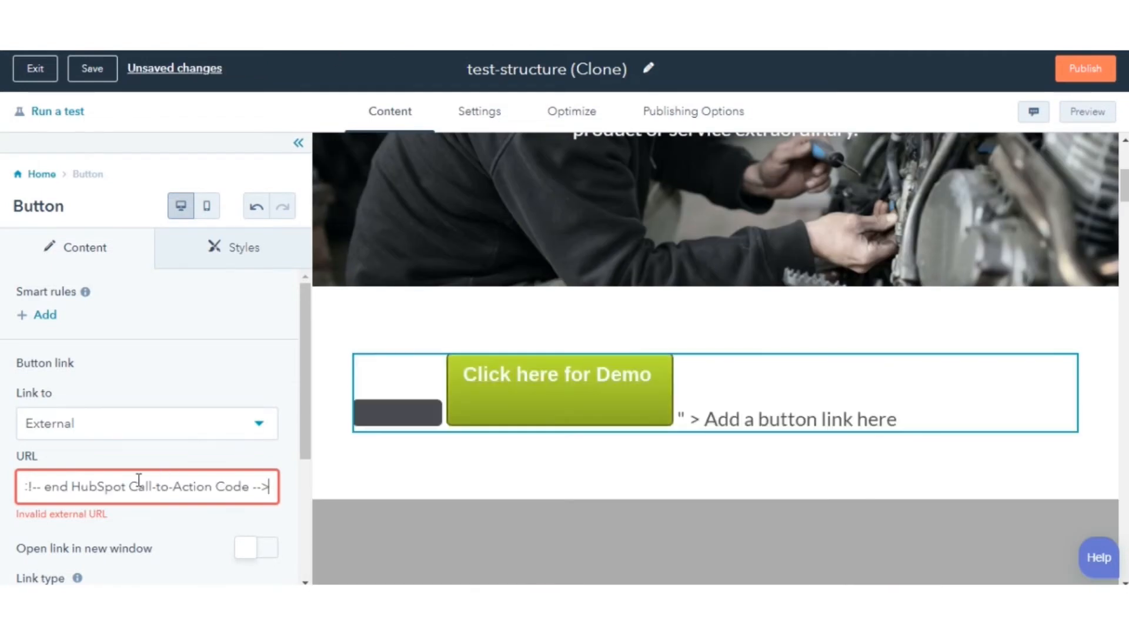